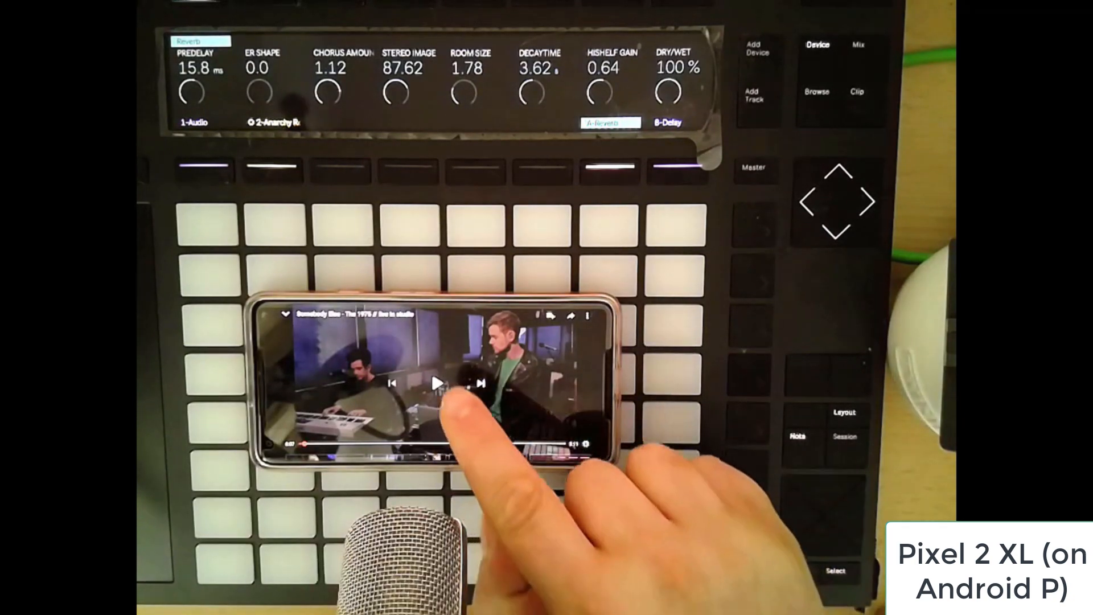
Resume 'Somebody Else' by The 1975 full-screen, later revealing the playback controls over the video.
{"action": "left_click", "coordinate": [437, 383]}
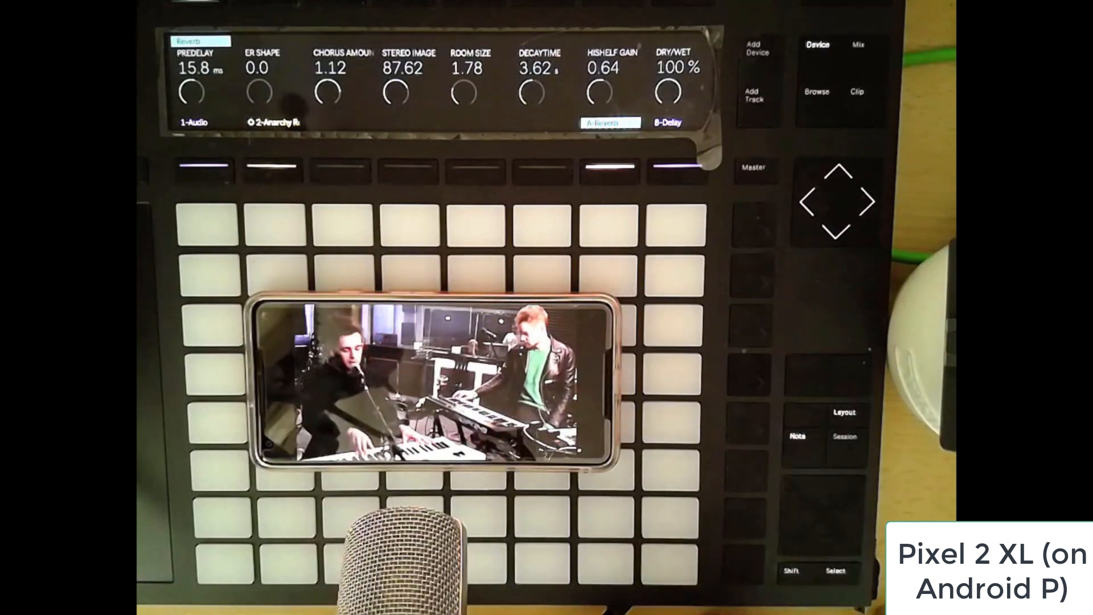
{"action": "left_click", "coordinate": [432, 390]}
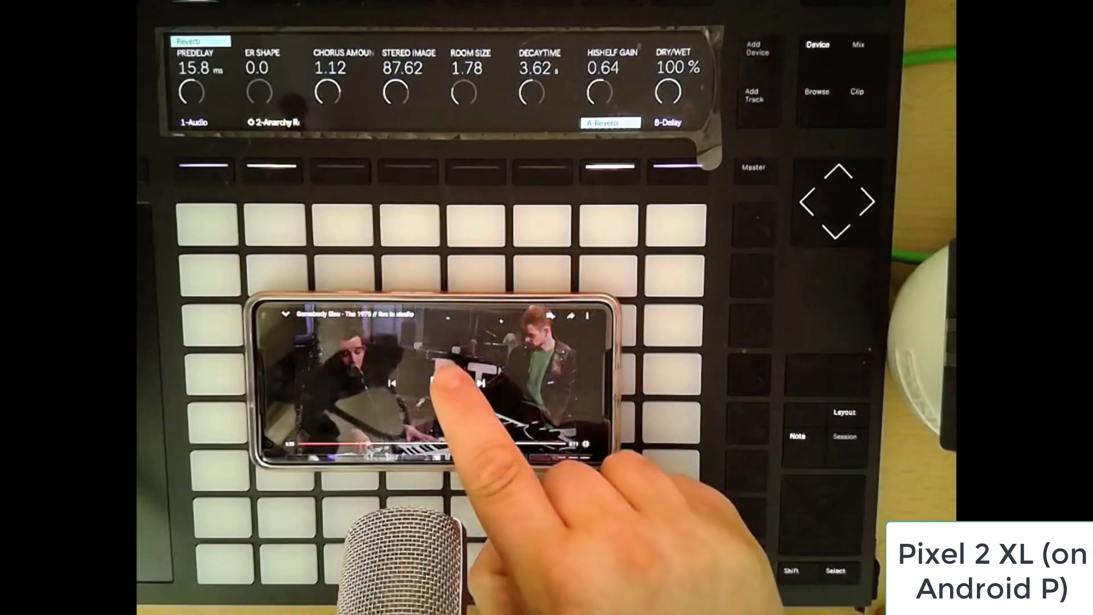